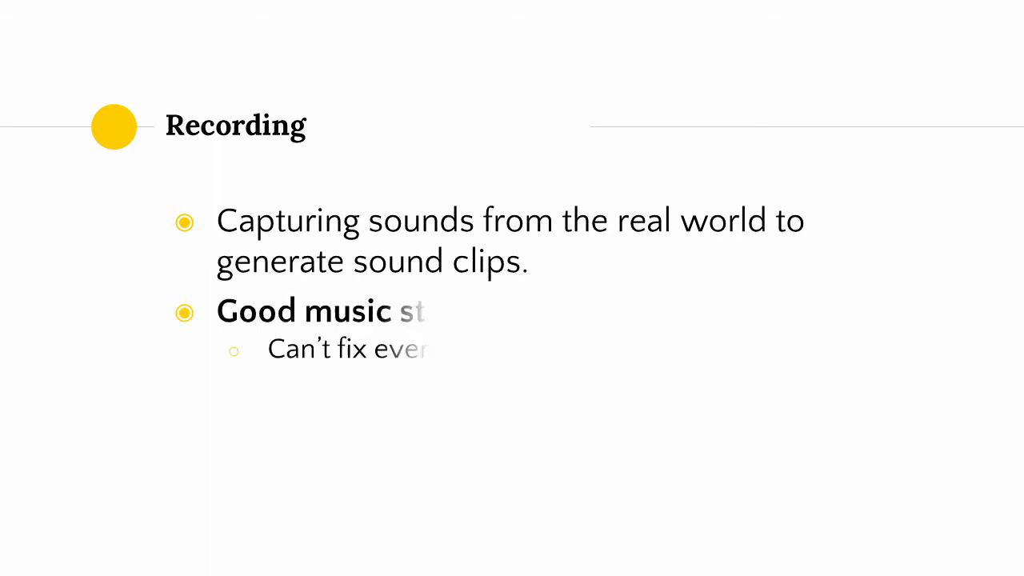
key(Right)
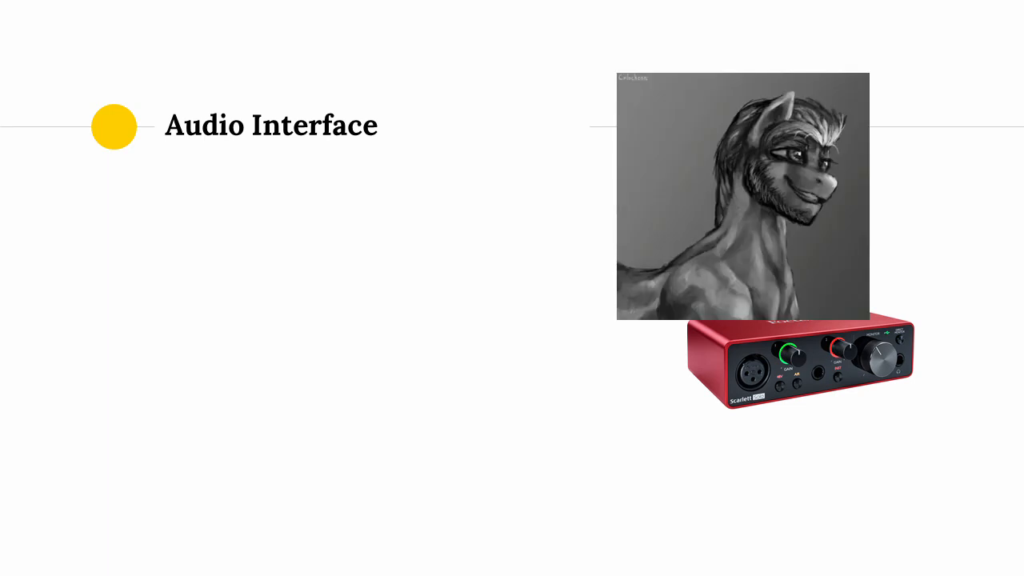